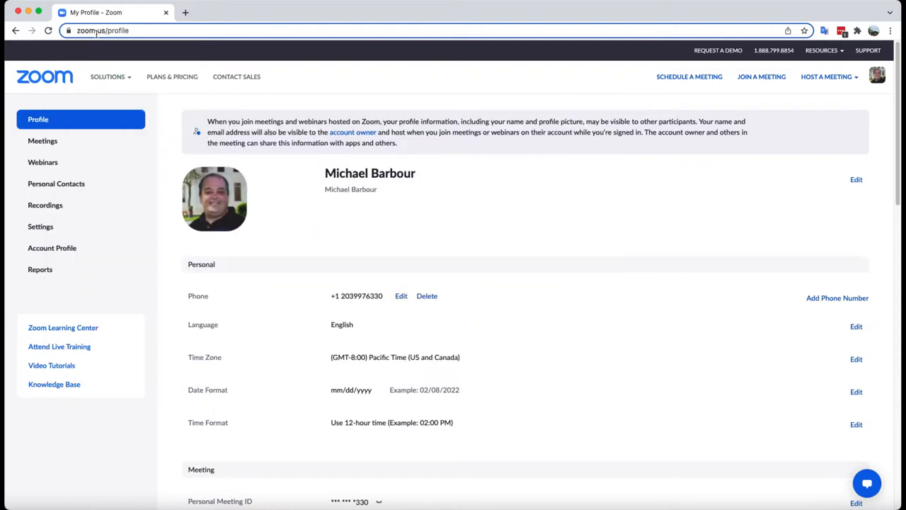
pyautogui.moveTo(313, 82)
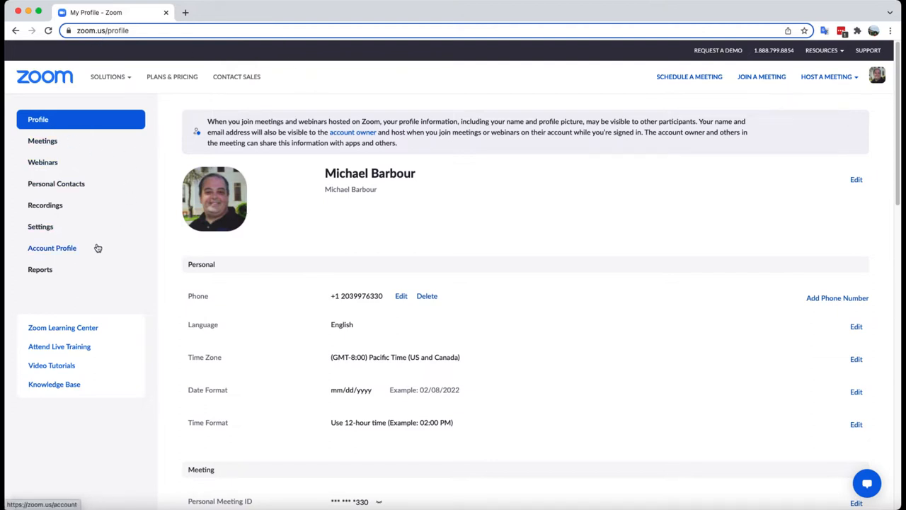
pyautogui.moveTo(40, 269)
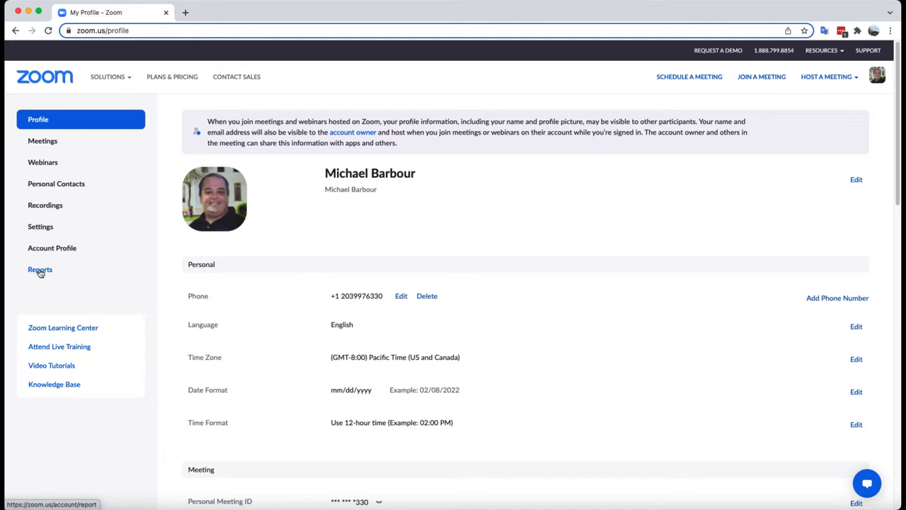
# - Open the Reports section from the left sidebar of the profile page
pyautogui.click(40, 270)
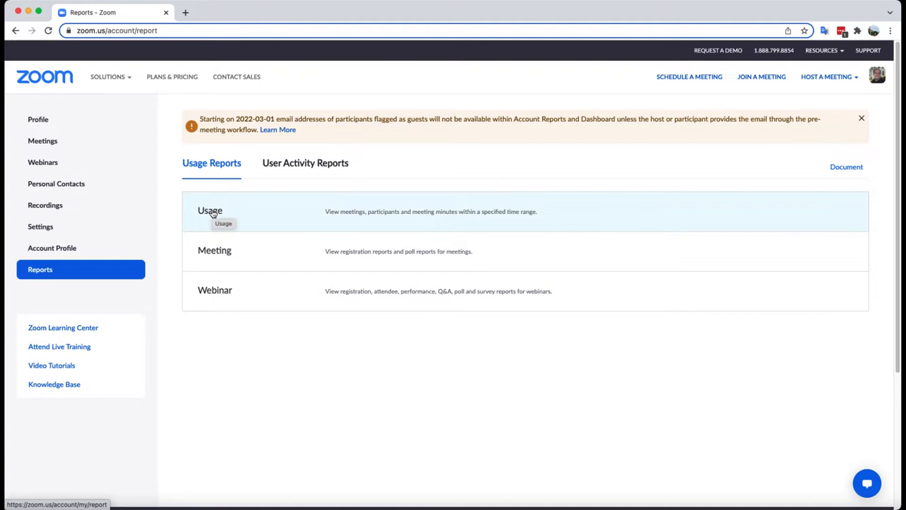
# - Open the Usage report and pick January 9, 2022 as start date, keeping 02/08/2022 as end
pyautogui.click(209, 210)
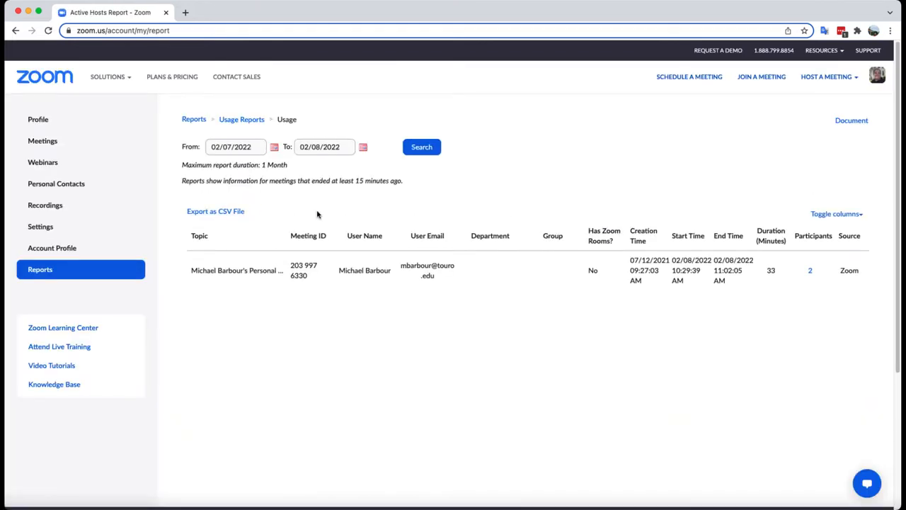
pyautogui.moveTo(302, 162)
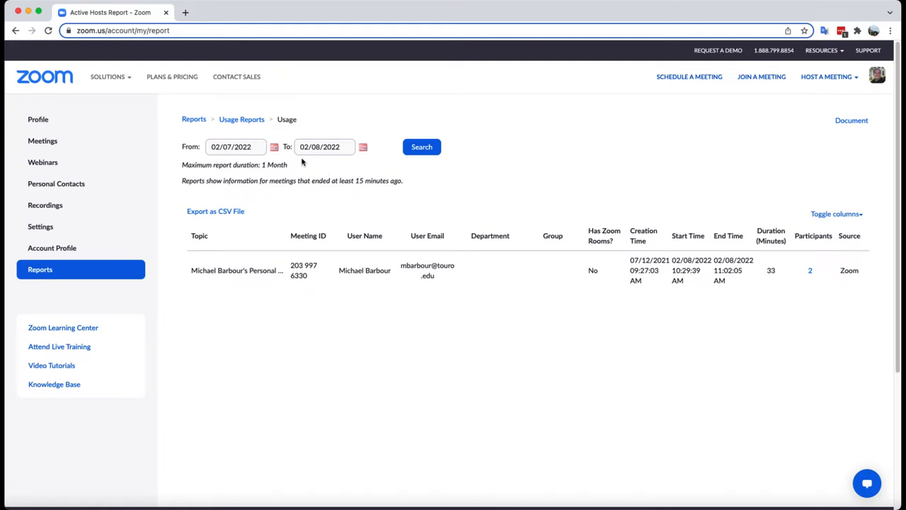
pyautogui.moveTo(282, 263)
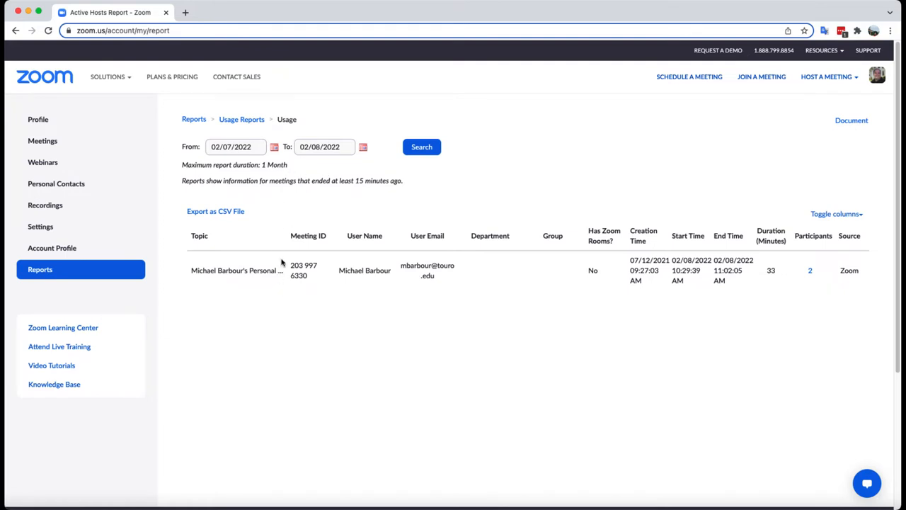
pyautogui.moveTo(289, 256)
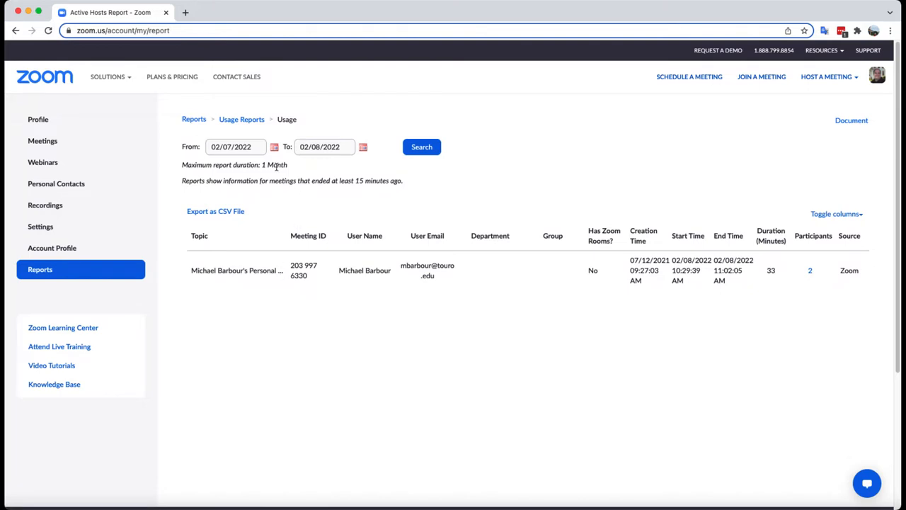
pyautogui.click(235, 147)
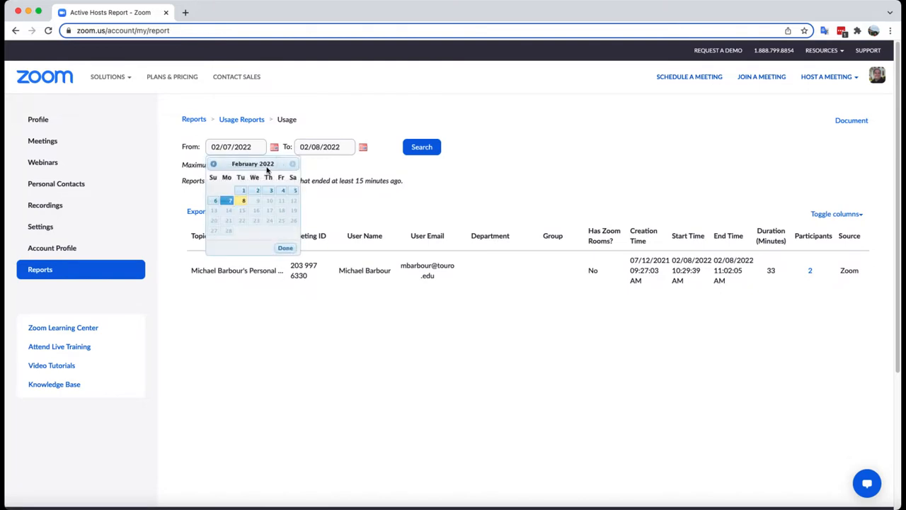
pyautogui.click(213, 164)
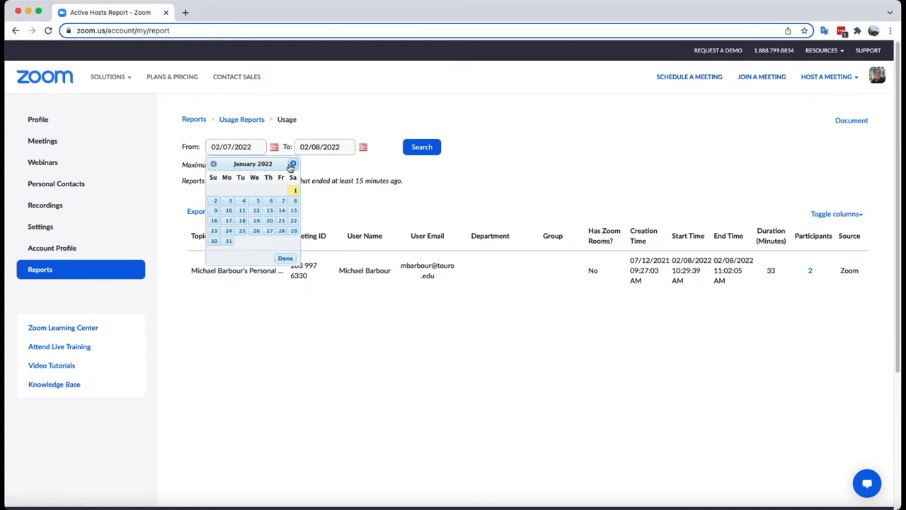
pyautogui.click(292, 164)
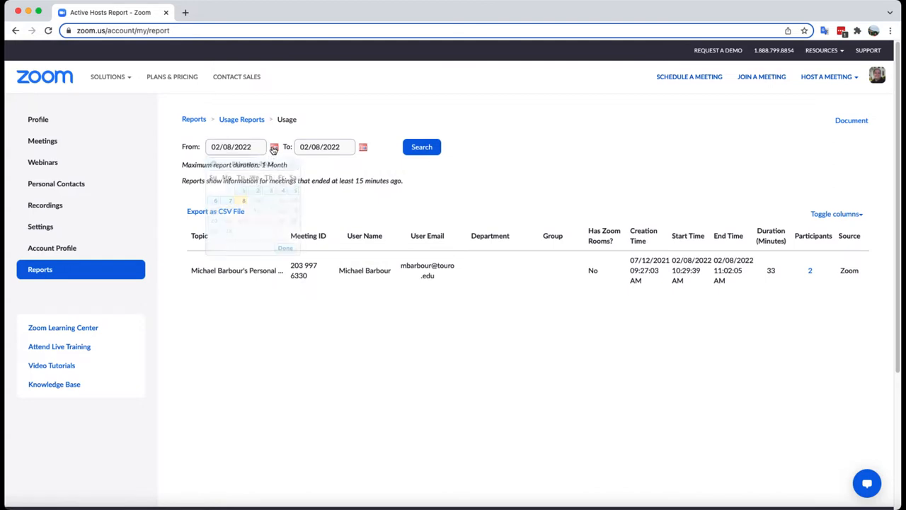
pyautogui.click(363, 146)
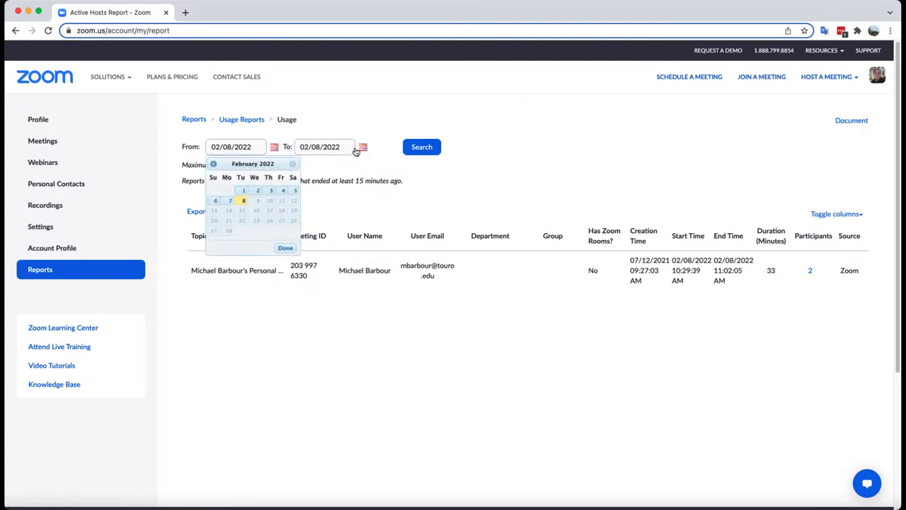
pyautogui.click(213, 164)
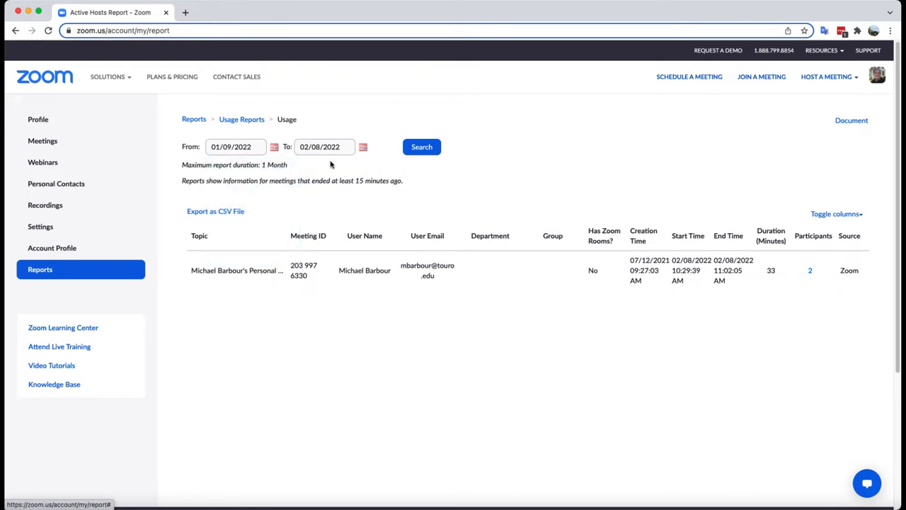
pyautogui.click(421, 147)
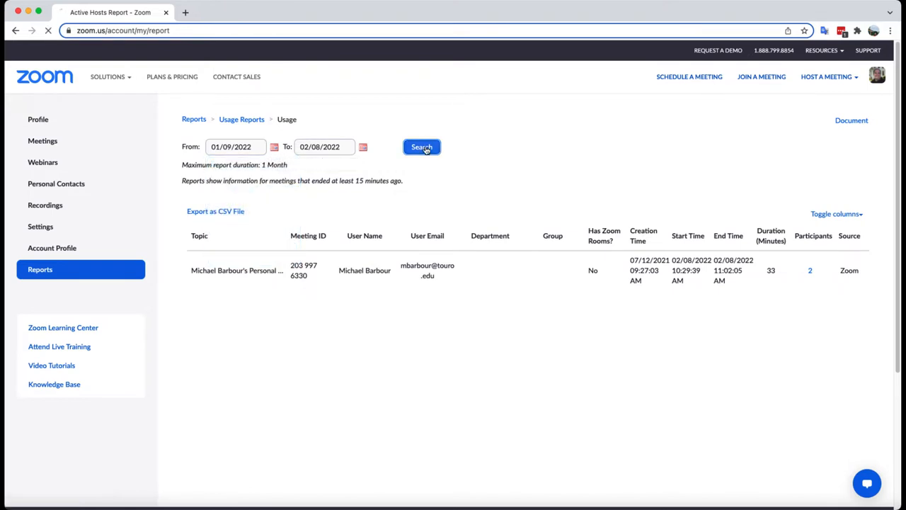
# - Run the report and scroll the 21 listed meetings down to late January 2022
pyautogui.click(421, 146)
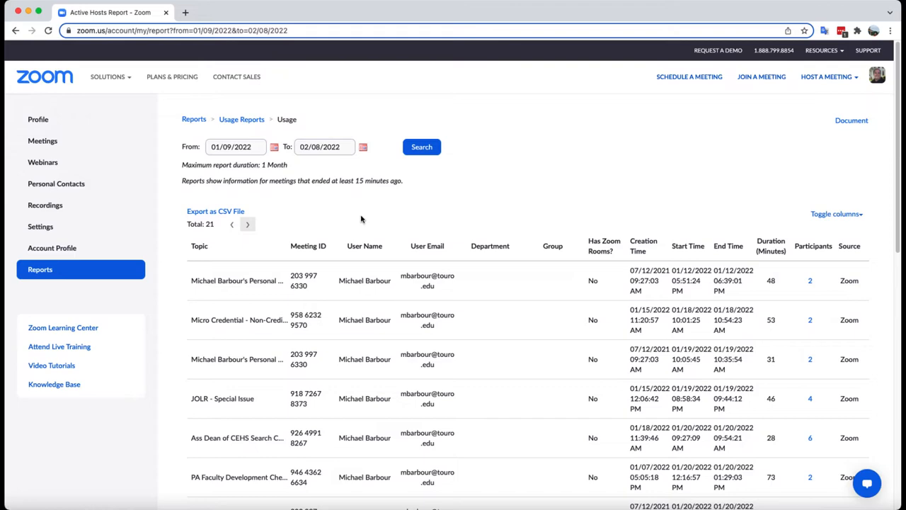
pyautogui.moveTo(502, 466)
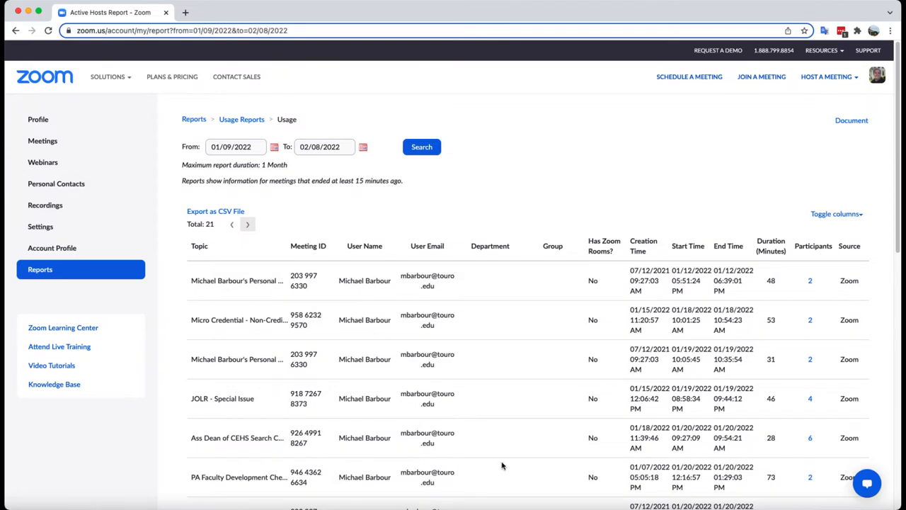
pyautogui.scroll(-3)
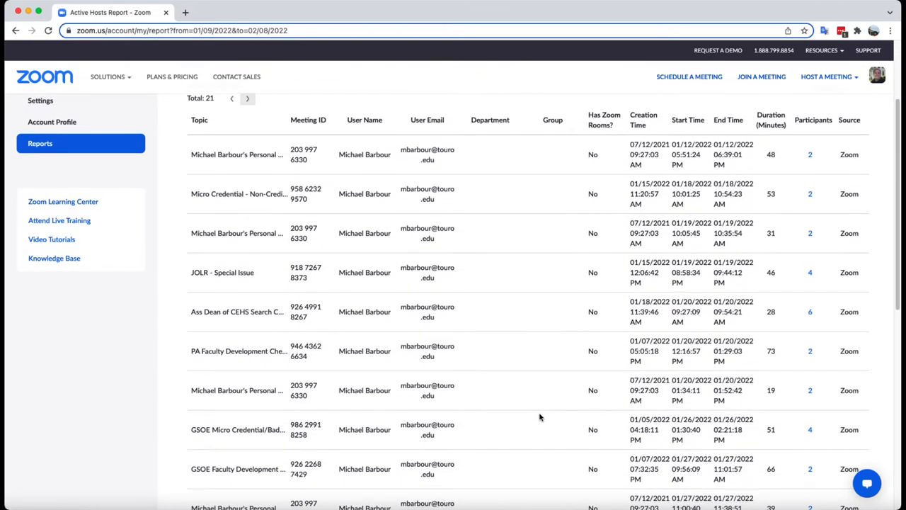
pyautogui.scroll(-3)
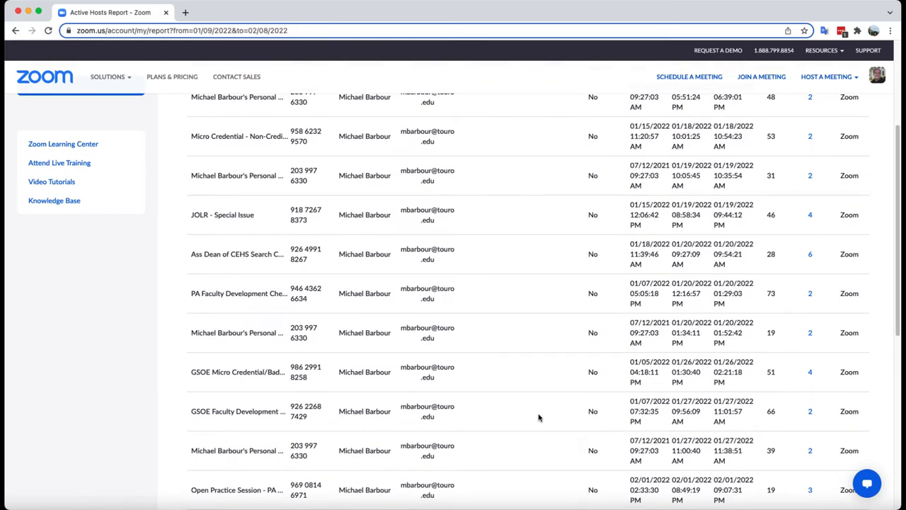
pyautogui.scroll(-3)
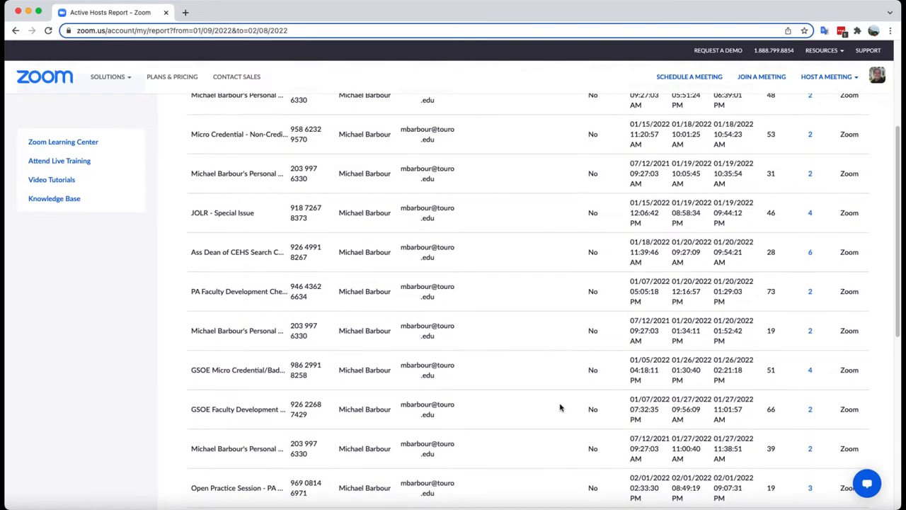
pyautogui.moveTo(810, 369)
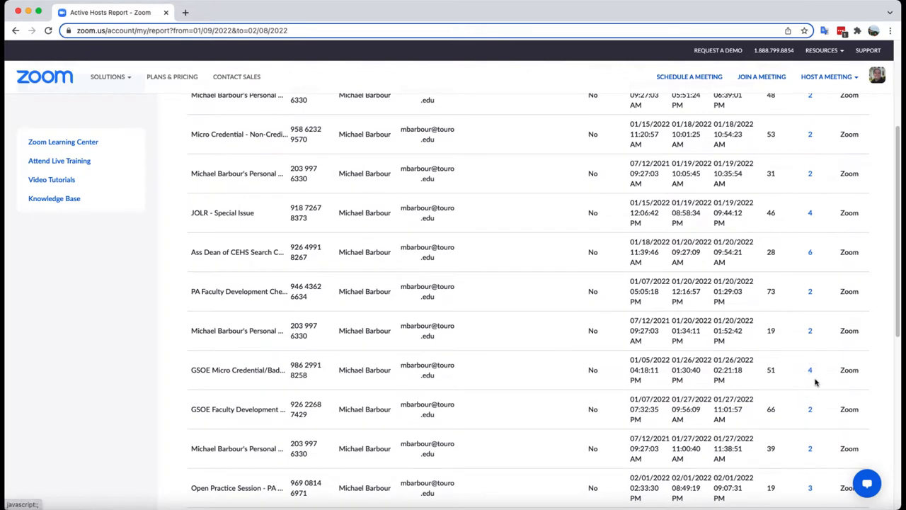
pyautogui.scroll(-3)
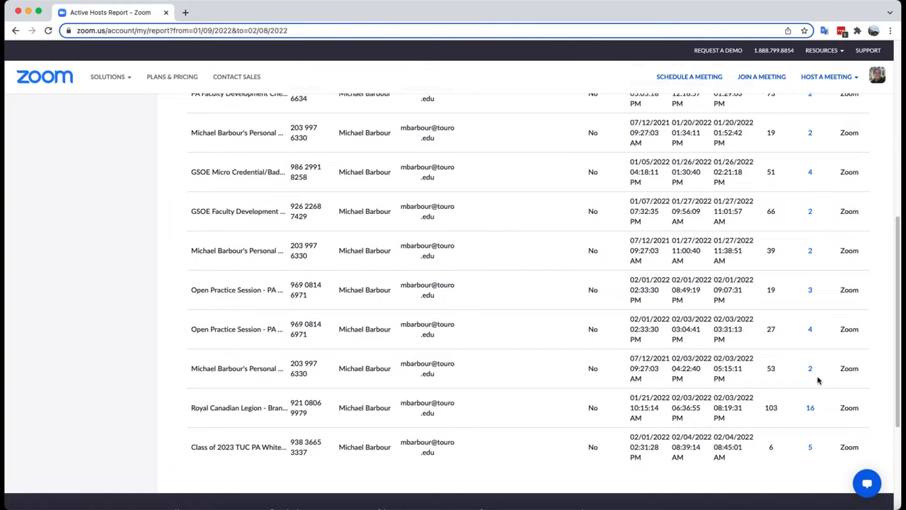
pyautogui.moveTo(828, 352)
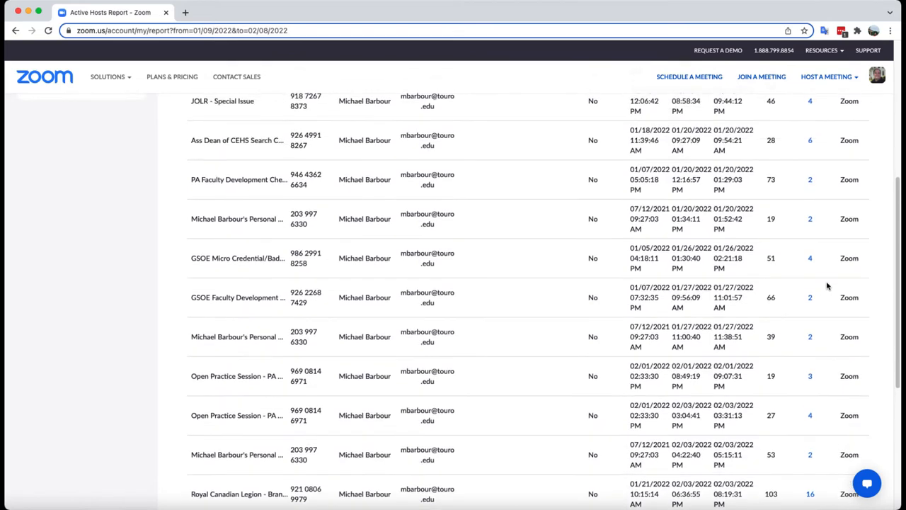
pyautogui.scroll(-3)
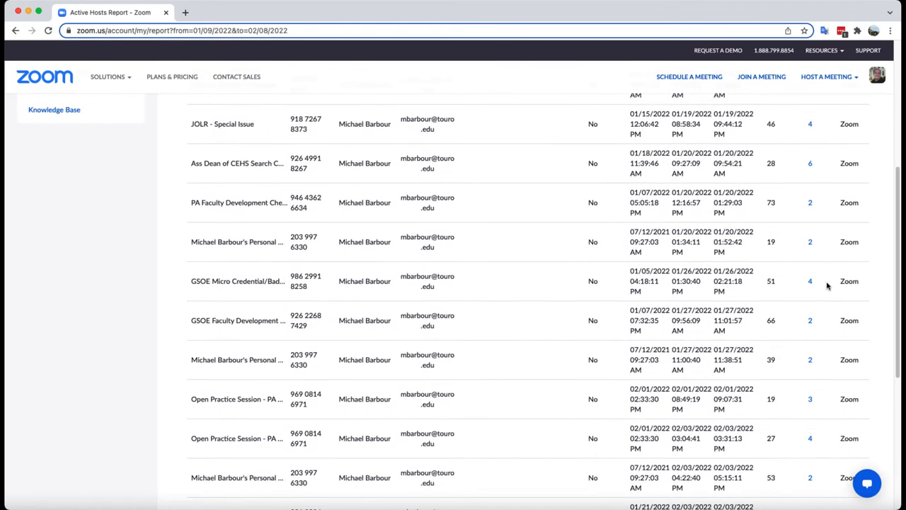
pyautogui.moveTo(825, 286)
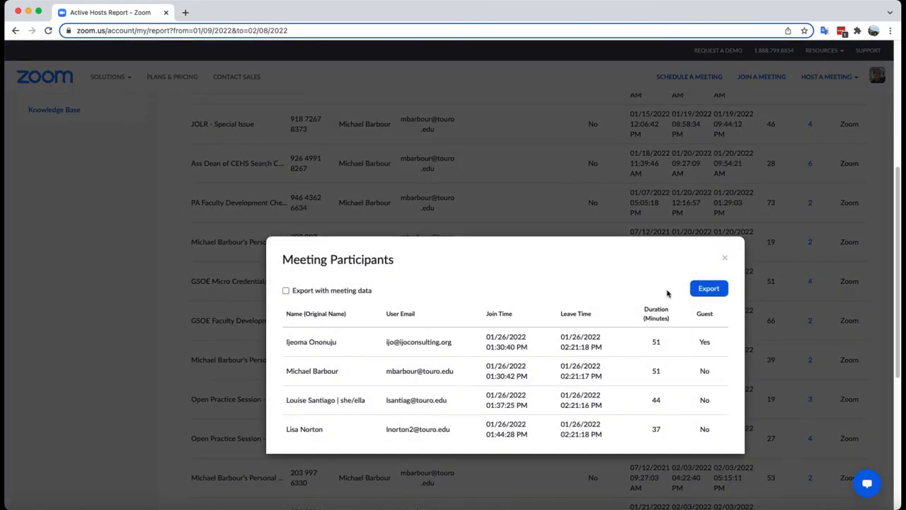
pyautogui.moveTo(414, 411)
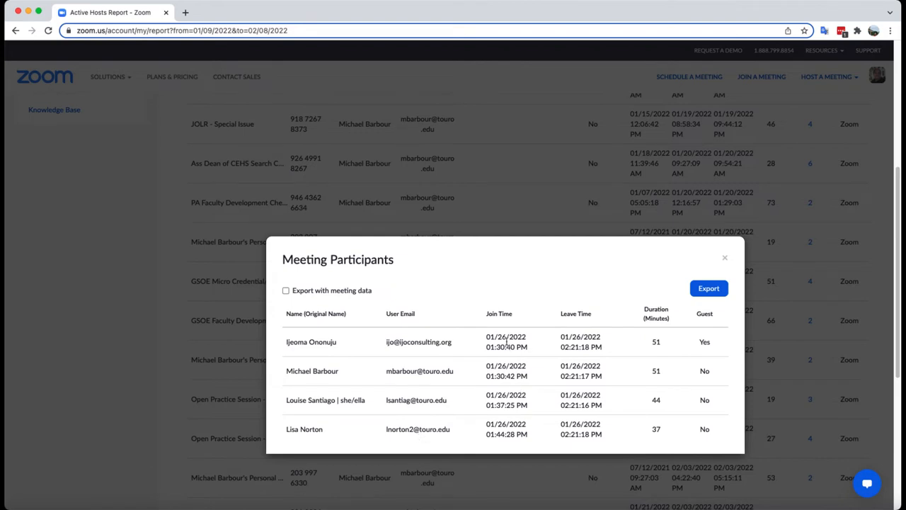
pyautogui.moveTo(636, 340)
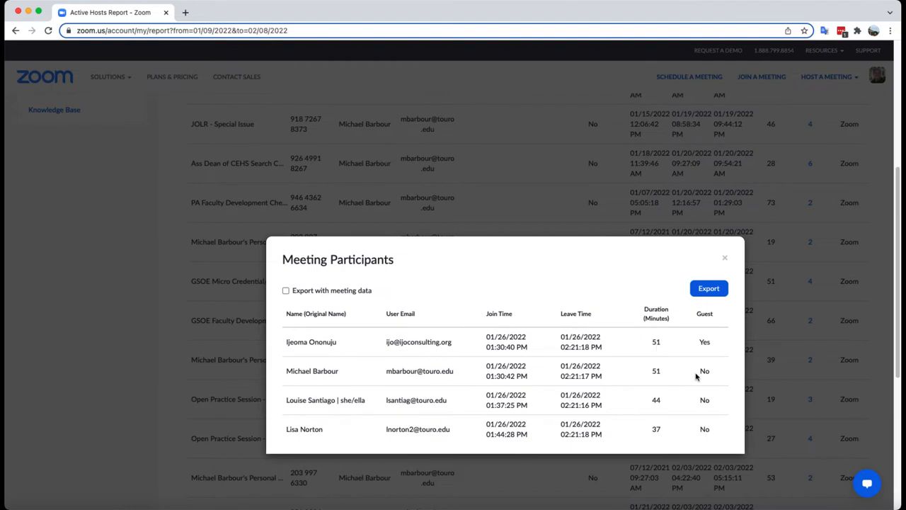
pyautogui.moveTo(697, 426)
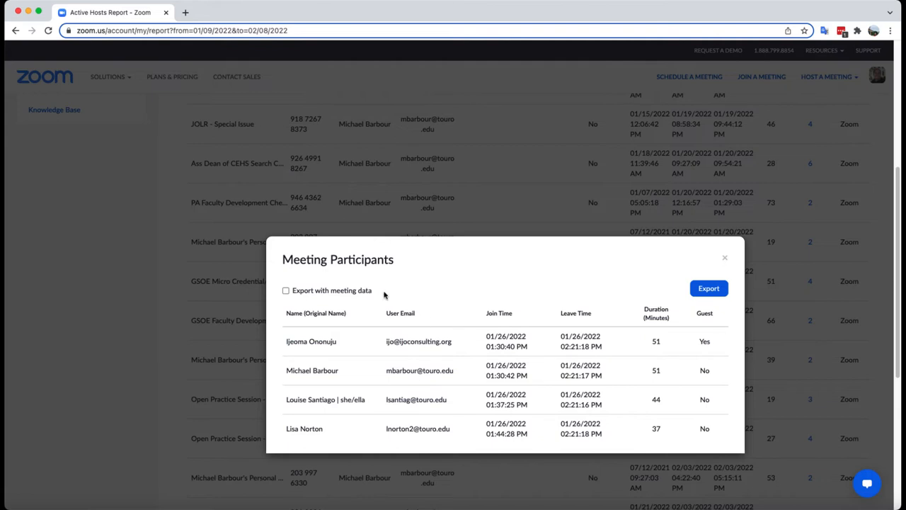
pyautogui.moveTo(651, 303)
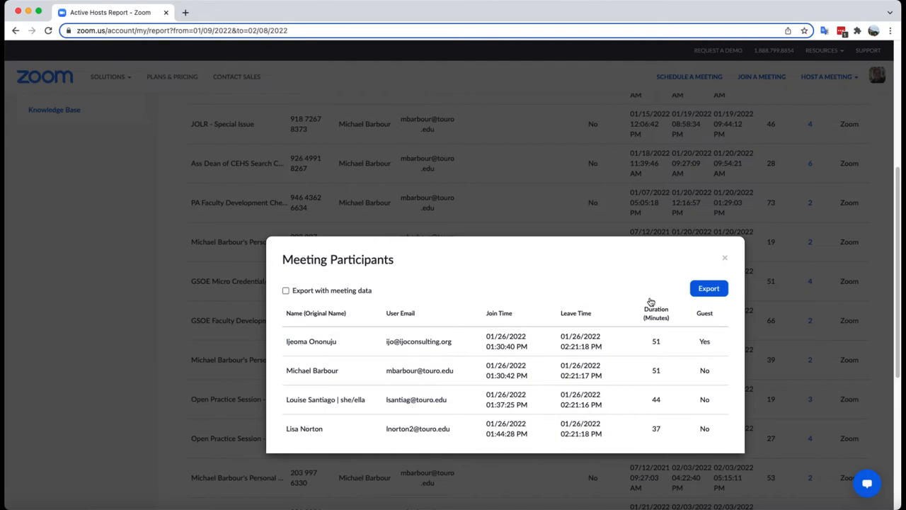
pyautogui.moveTo(320, 297)
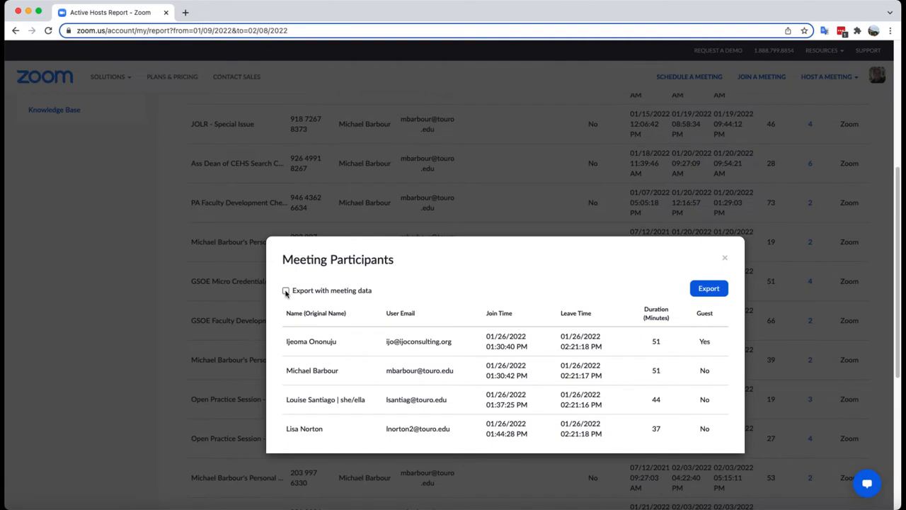
# - Tick 'Export with meeting data' and review attendees' join, leave, duration and guest details
pyautogui.click(285, 290)
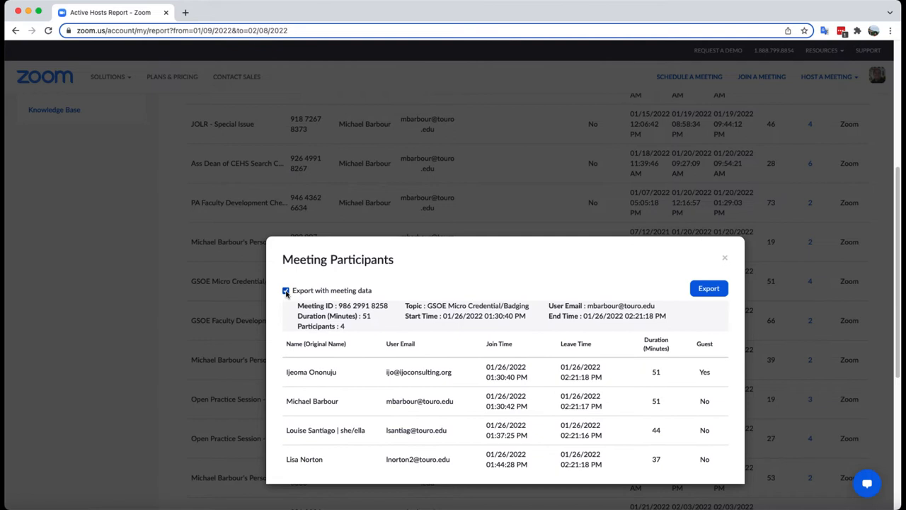
pyautogui.click(286, 291)
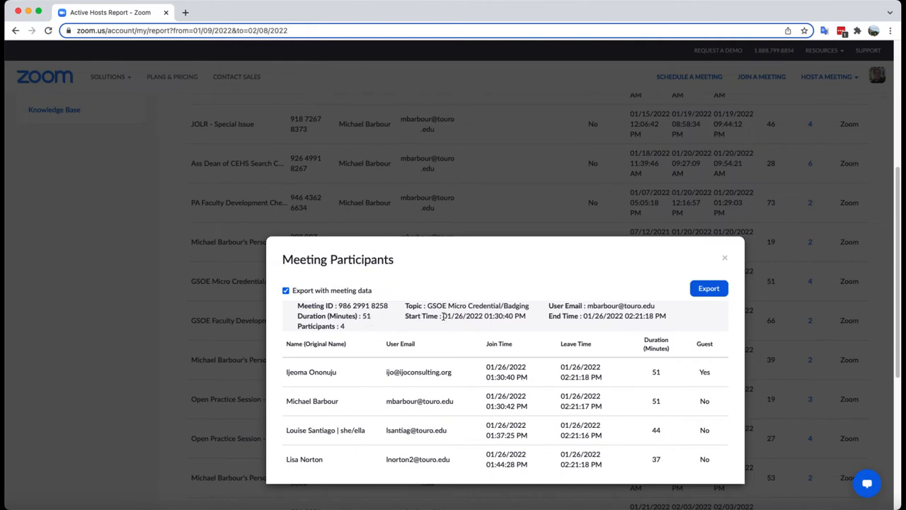
pyautogui.moveTo(540, 349)
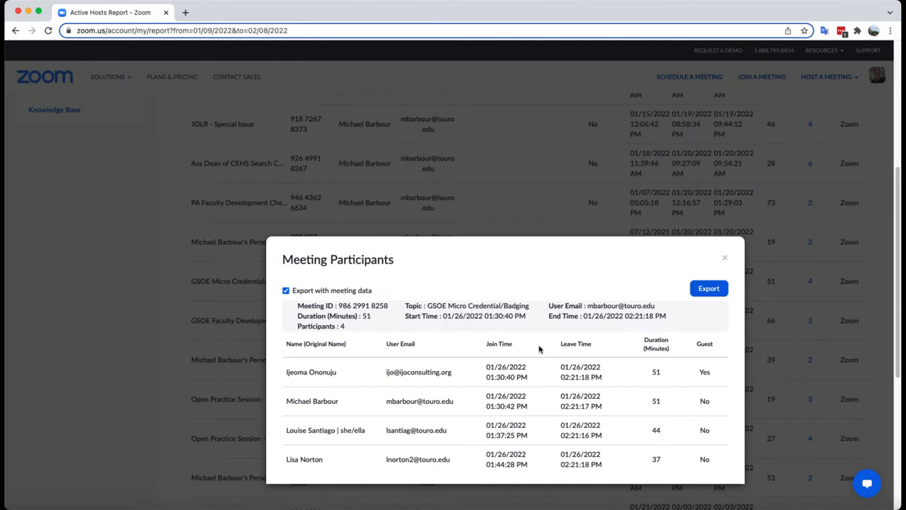
pyautogui.moveTo(518, 368)
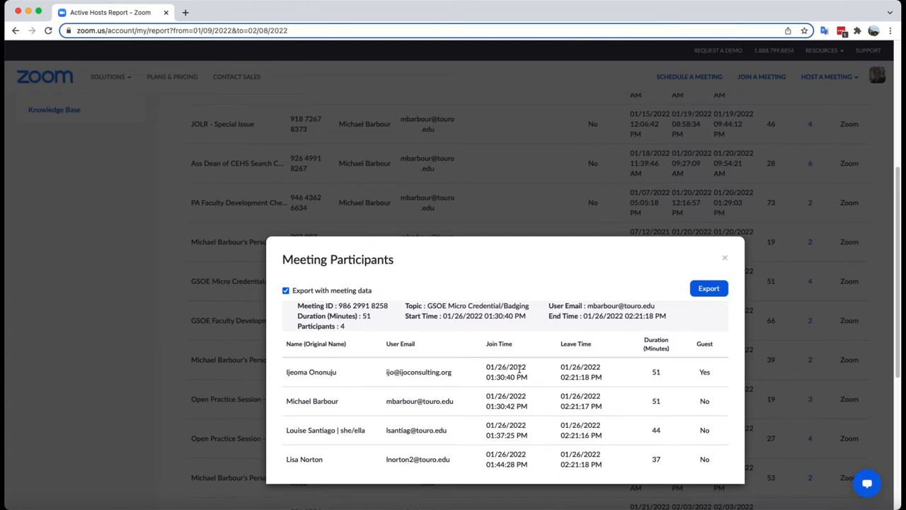
pyautogui.moveTo(511, 380)
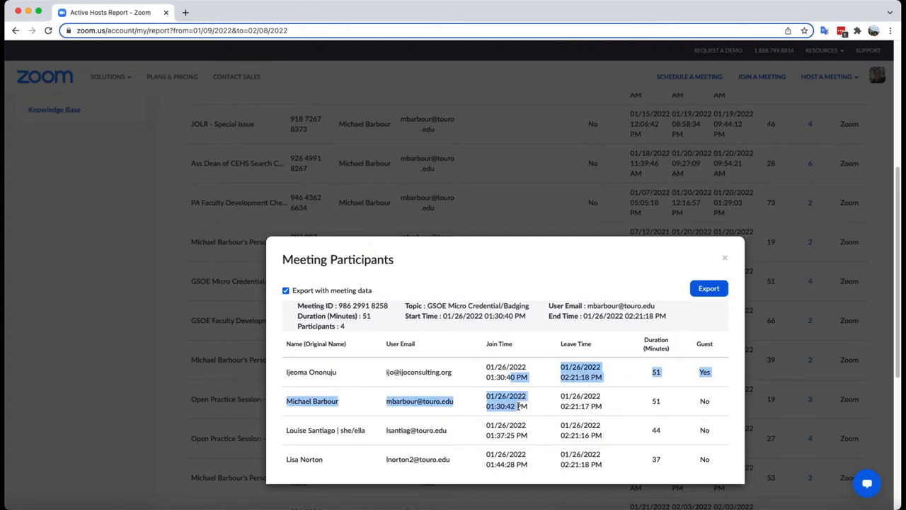
pyautogui.moveTo(513, 405)
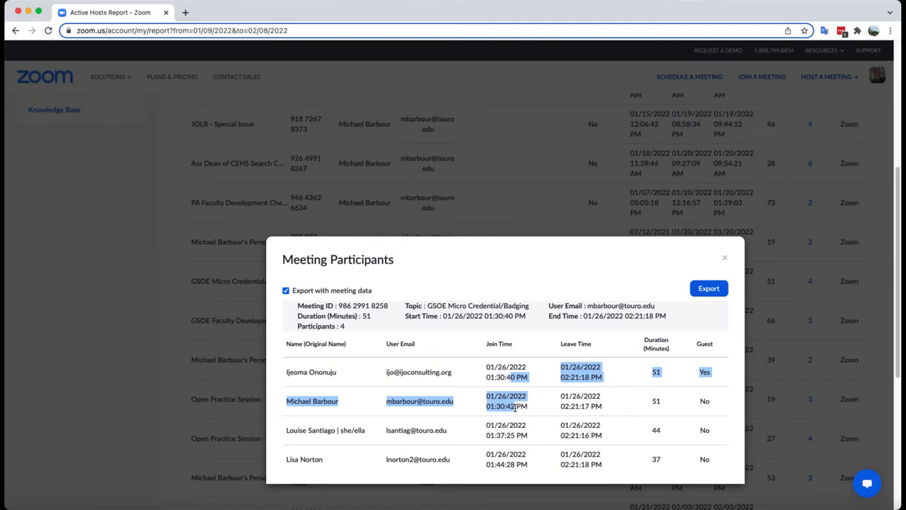
pyautogui.moveTo(515, 418)
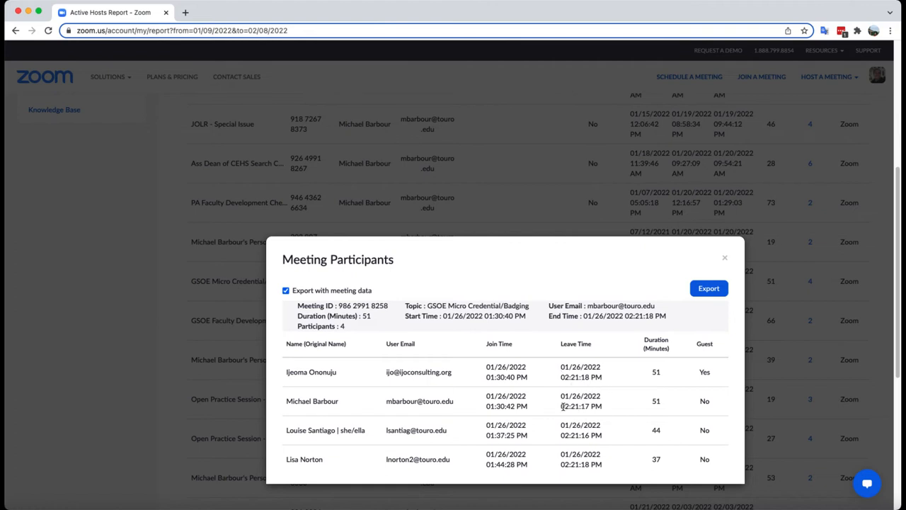
pyautogui.doubleClick(580, 406)
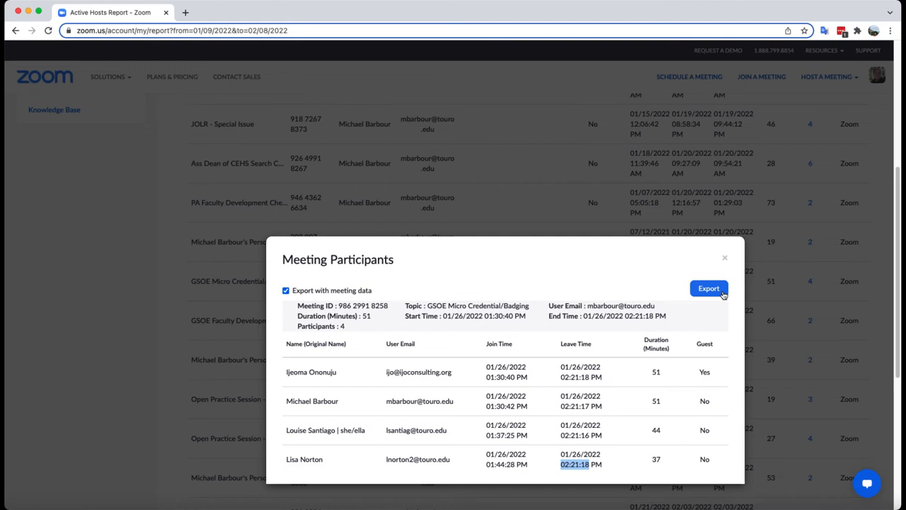
# - Export the participant list with meeting data and open the downloaded CSV
pyautogui.click(708, 288)
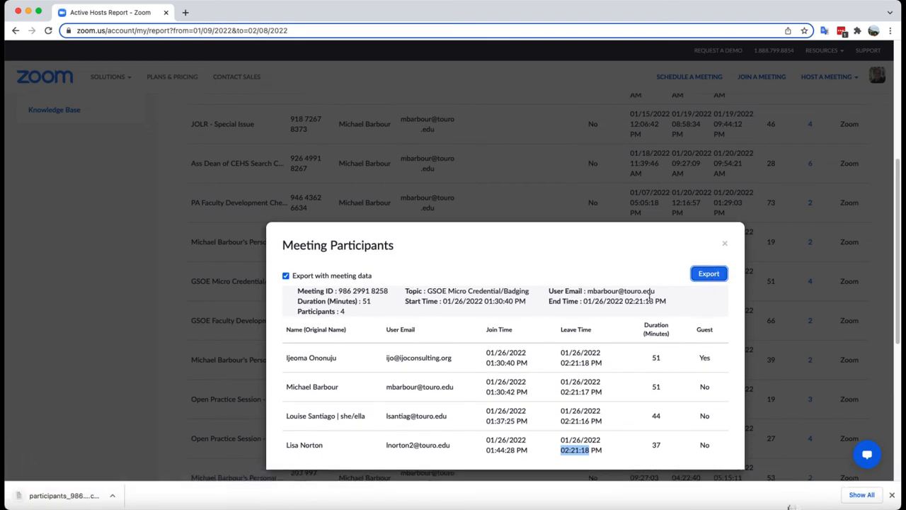
pyautogui.moveTo(234, 488)
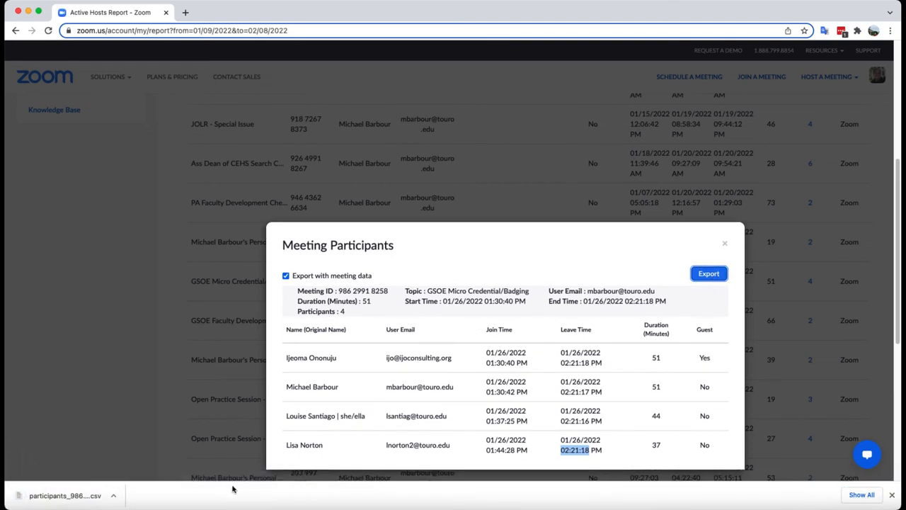
pyautogui.click(708, 273)
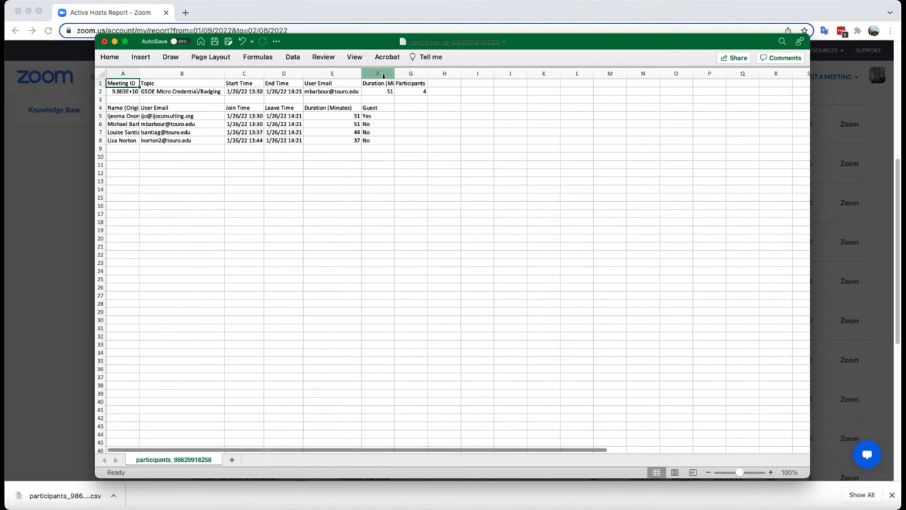
# - AutoFit the Excel columns so the meeting ID, attendee names and headers show fully
pyautogui.moveTo(394, 73); pyautogui.dragTo(446, 73)
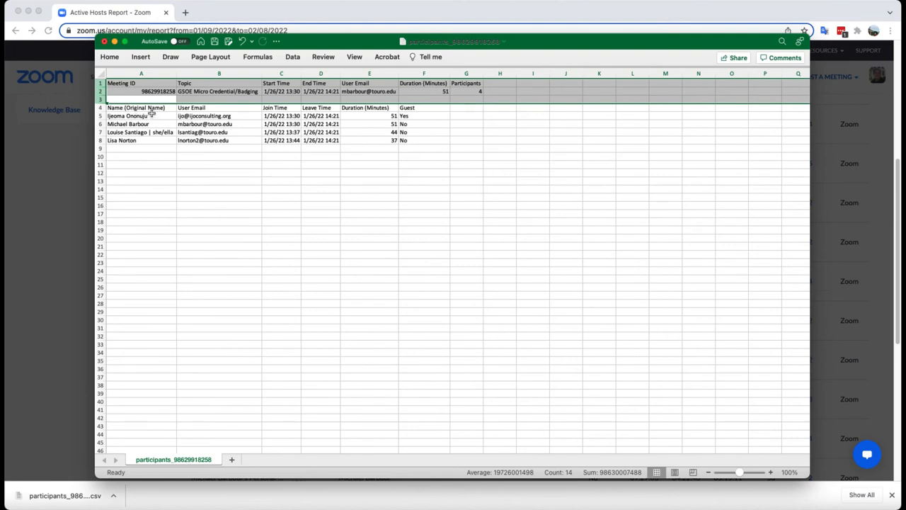
pyautogui.click(141, 115)
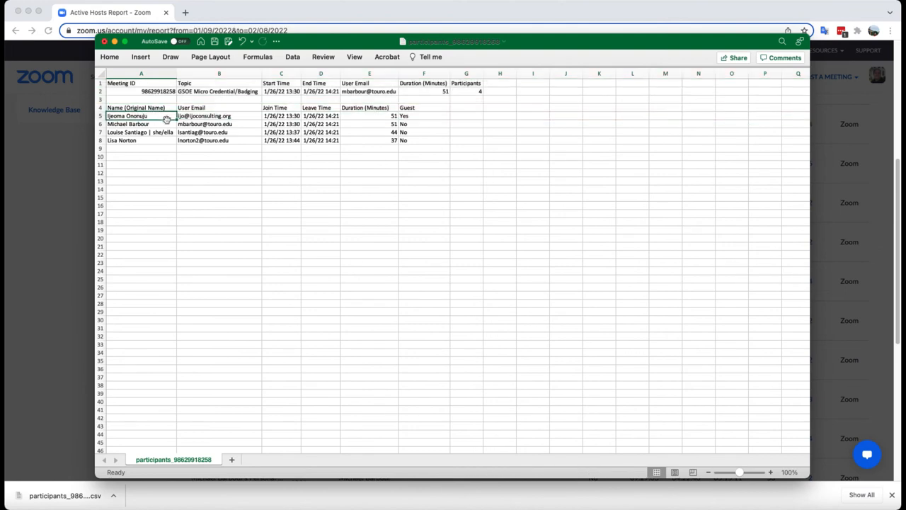
pyautogui.click(204, 115)
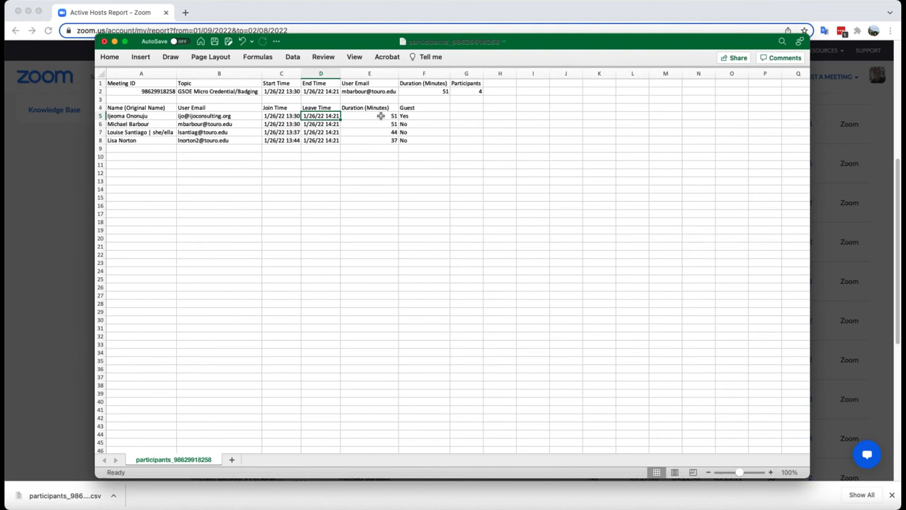
pyautogui.click(424, 116)
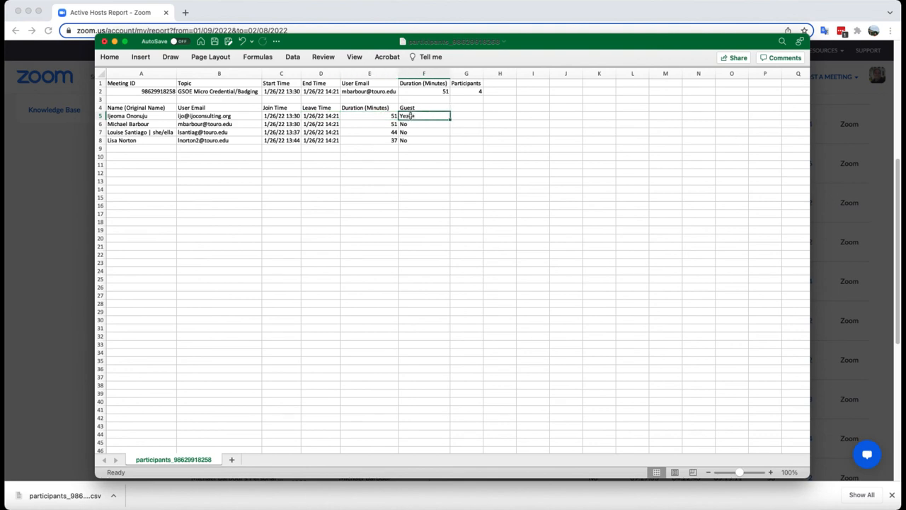